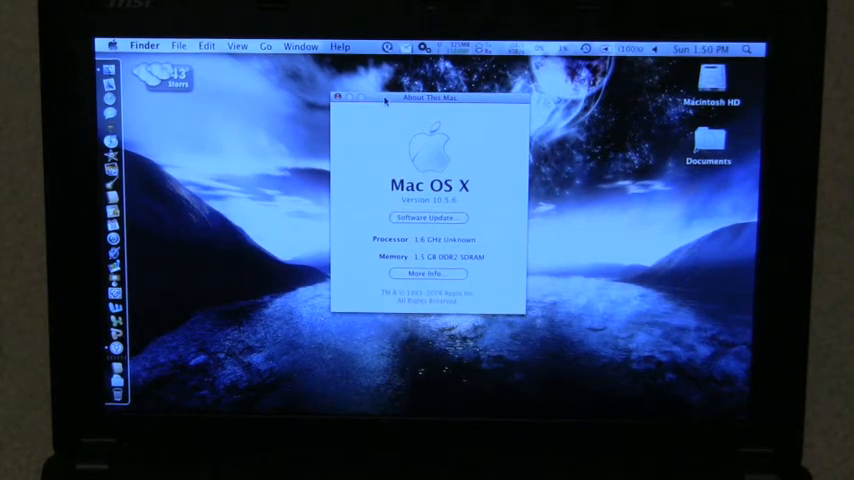
pyautogui.moveTo(365, 137)
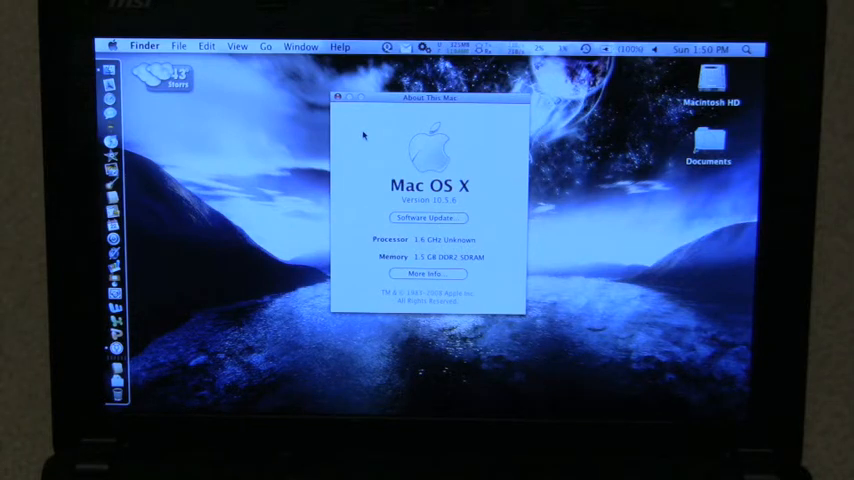
# Close the About This Mac window showing Mac OS X 10.5.6.
pyautogui.click(339, 97)
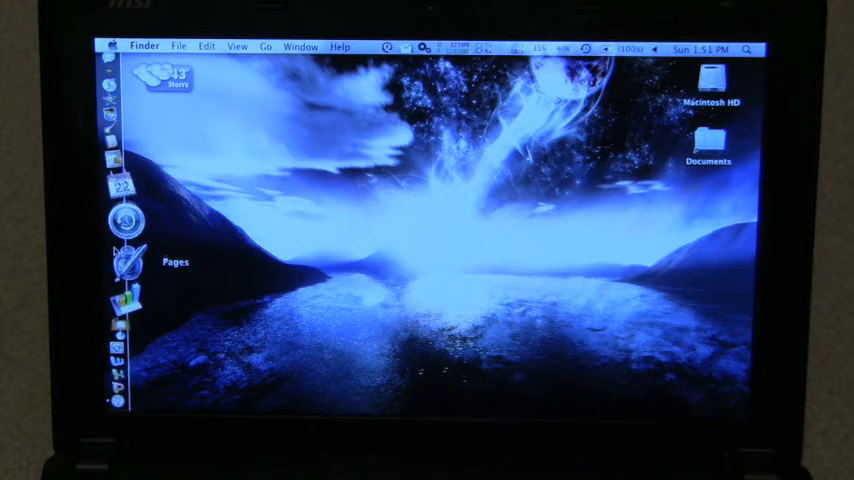
pyautogui.moveTo(120, 165)
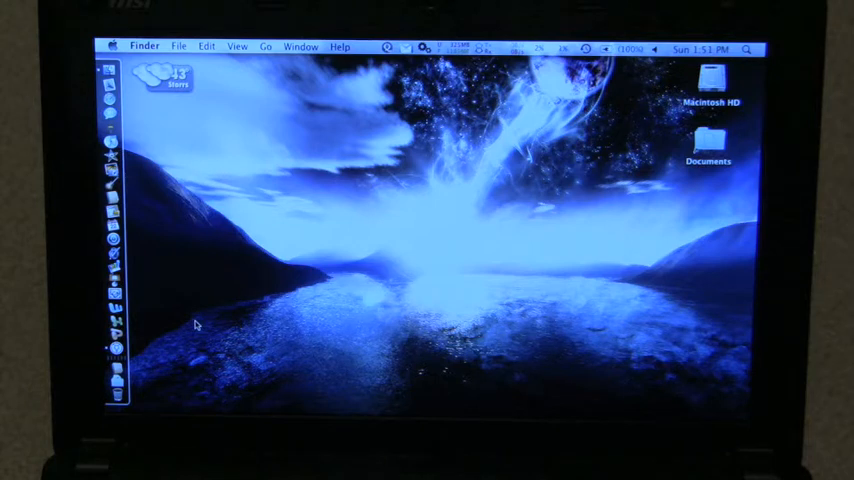
pyautogui.moveTo(133, 348)
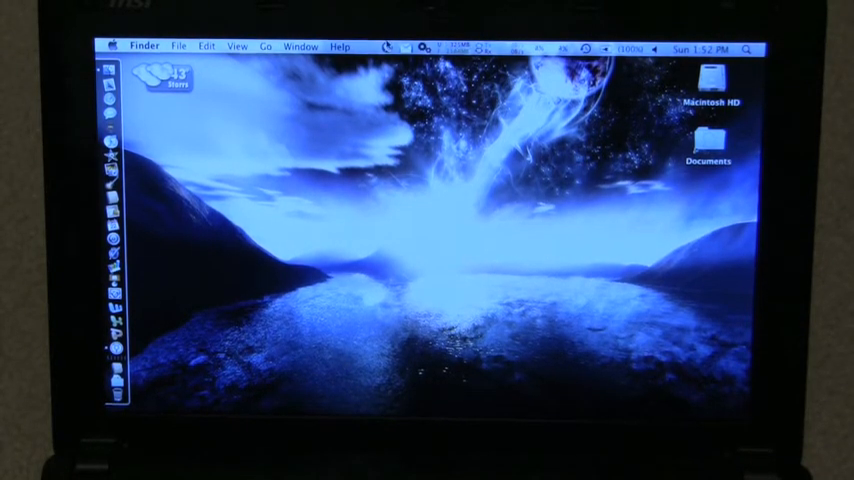
# Launch Pages from its Dock icon and wait for it to load.
pyautogui.click(388, 48)
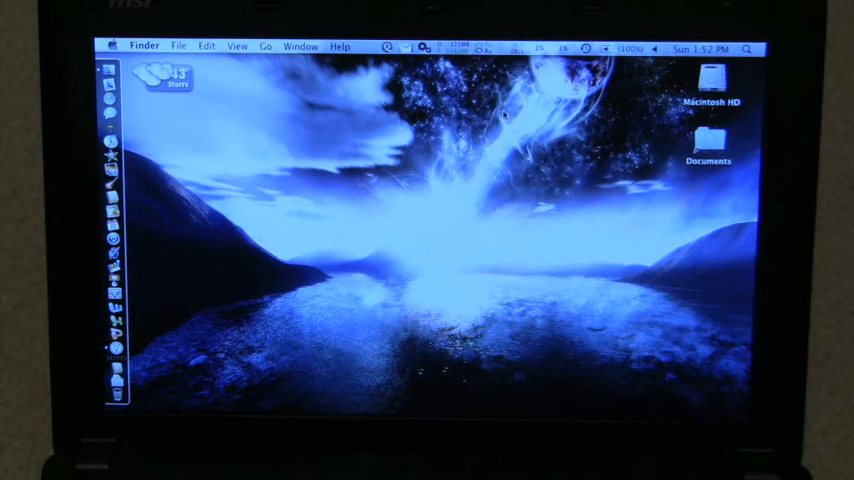
pyautogui.moveTo(288, 155)
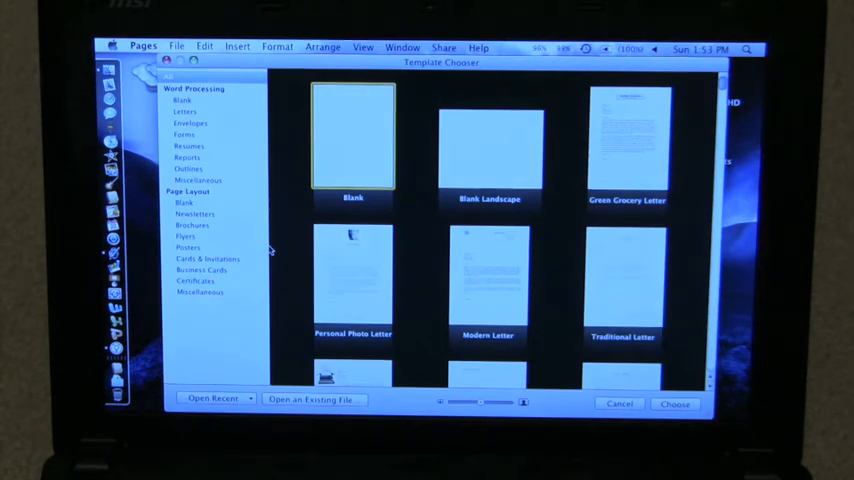
# Quit Pages from the Template Chooser without picking a template.
pyautogui.click(143, 47)
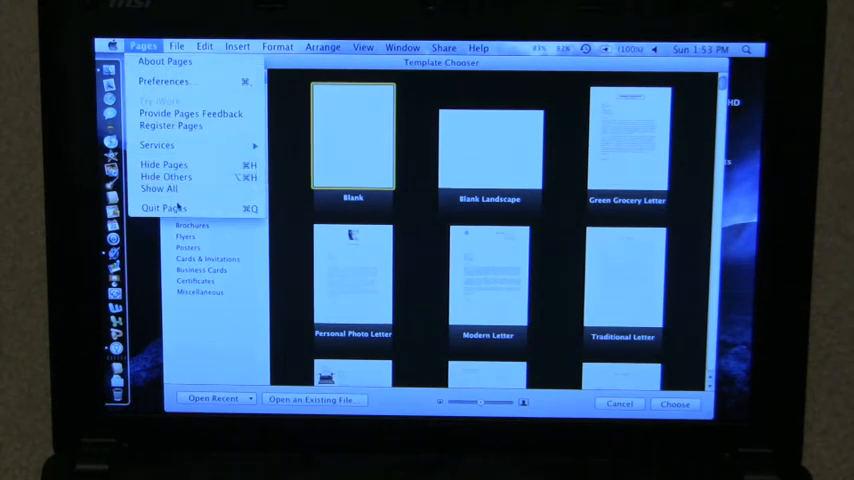
pyautogui.click(164, 208)
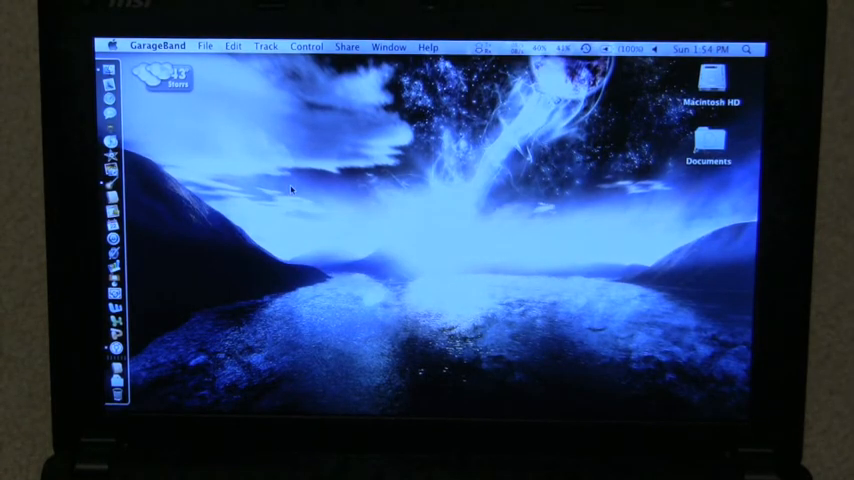
# Open the My Song project with its Grand Piano track, then quit GarageBand.
pyautogui.click(157, 46)
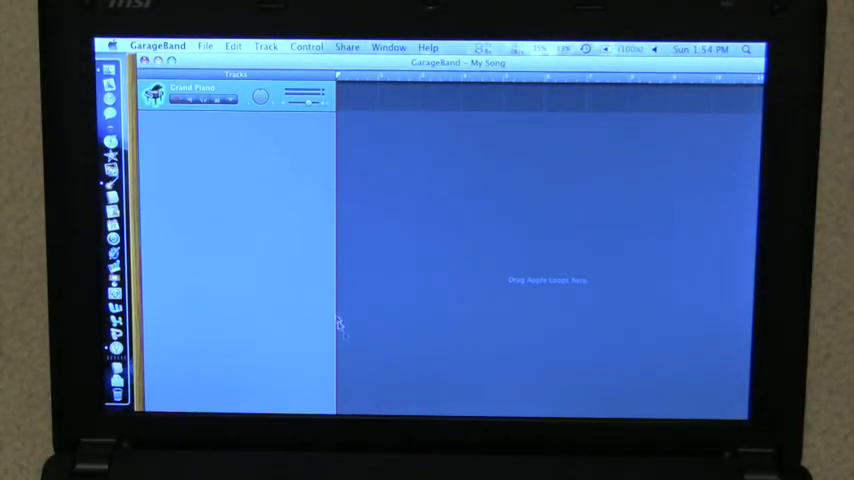
pyautogui.moveTo(450, 352)
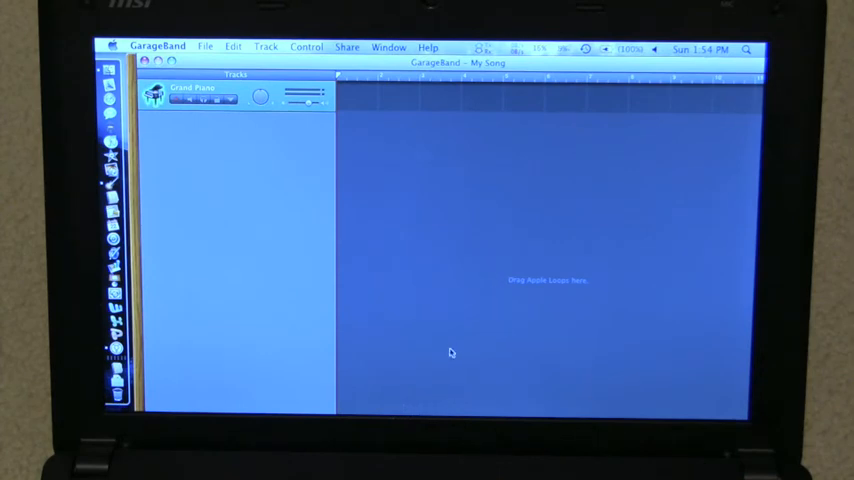
pyautogui.click(157, 46)
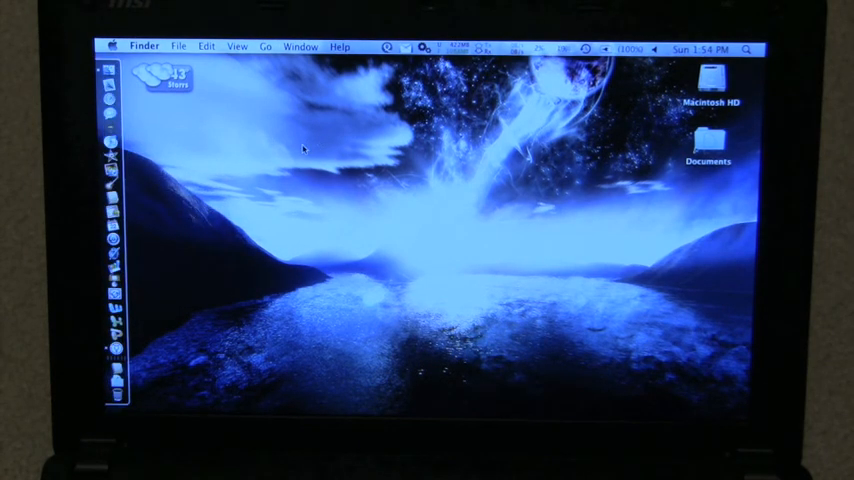
pyautogui.moveTo(175, 200)
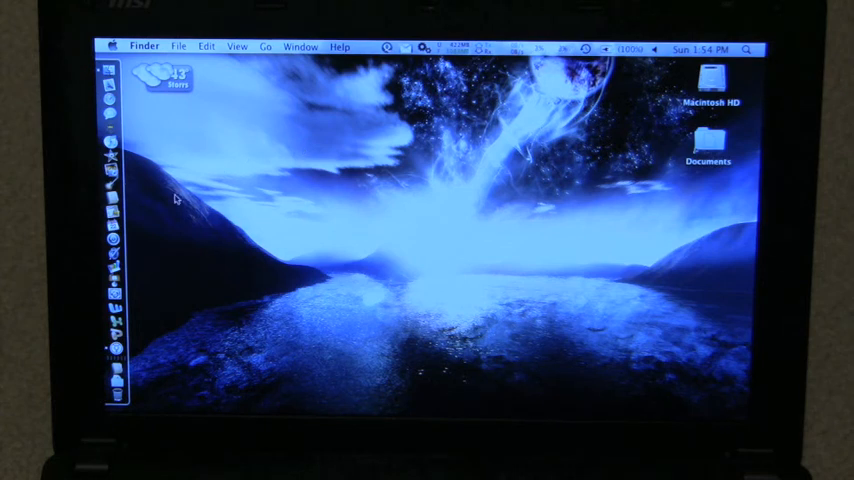